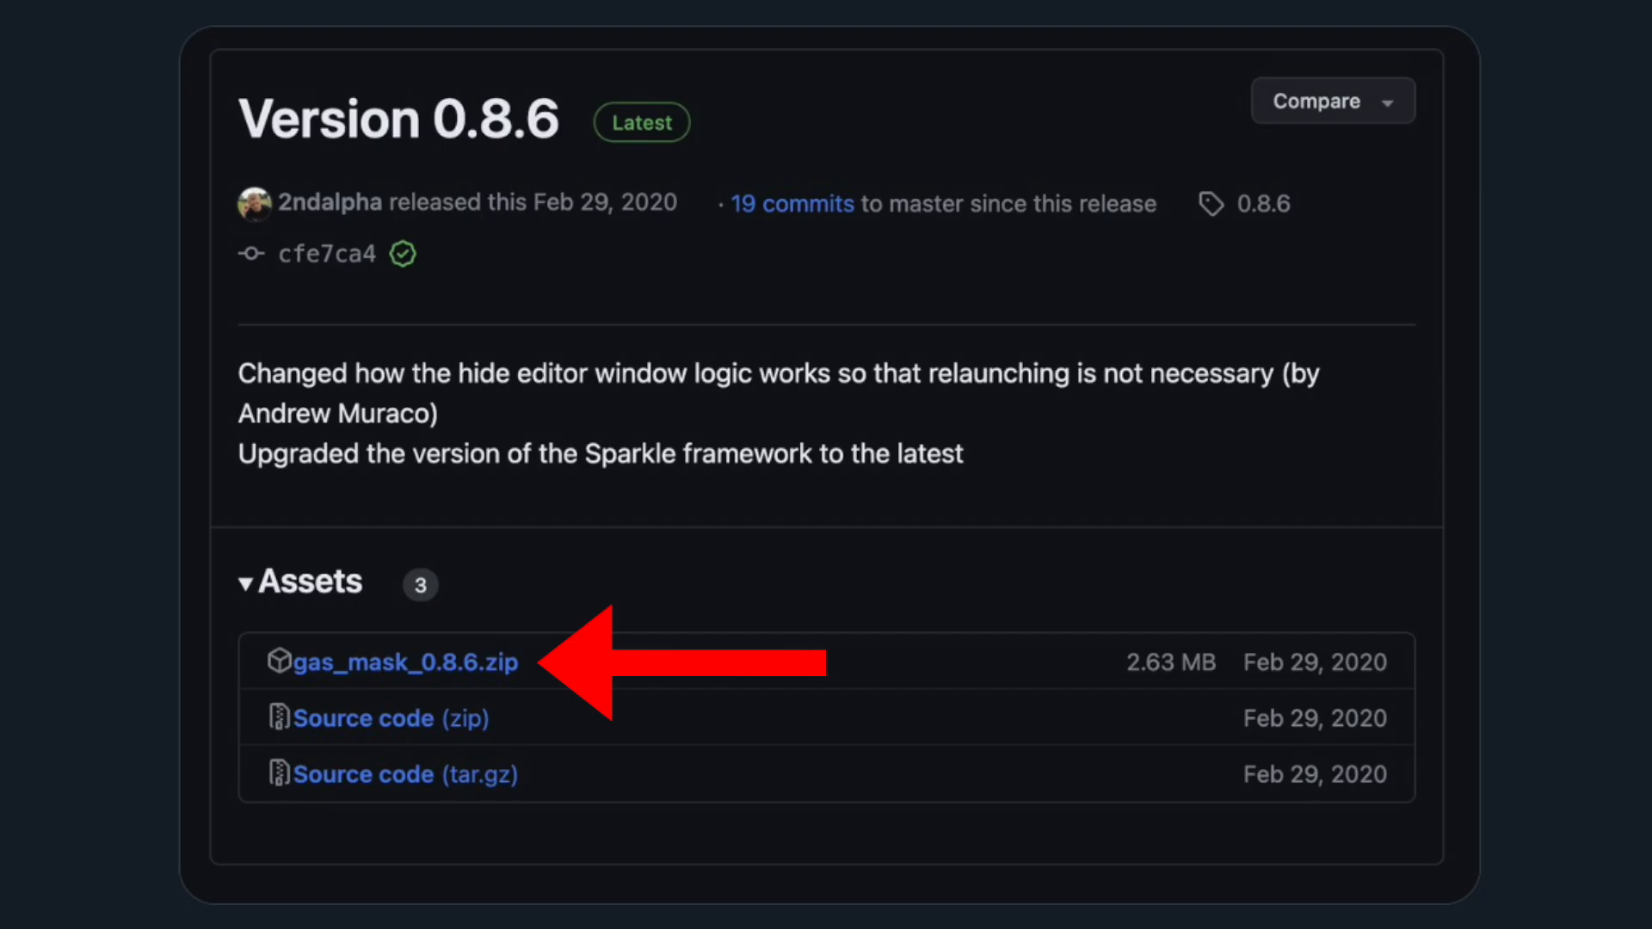
- Download the gas_mask_0.8.6.zip asset from the Version 0.8.6 release
{"action": "left_click", "coordinate": [401, 663]}
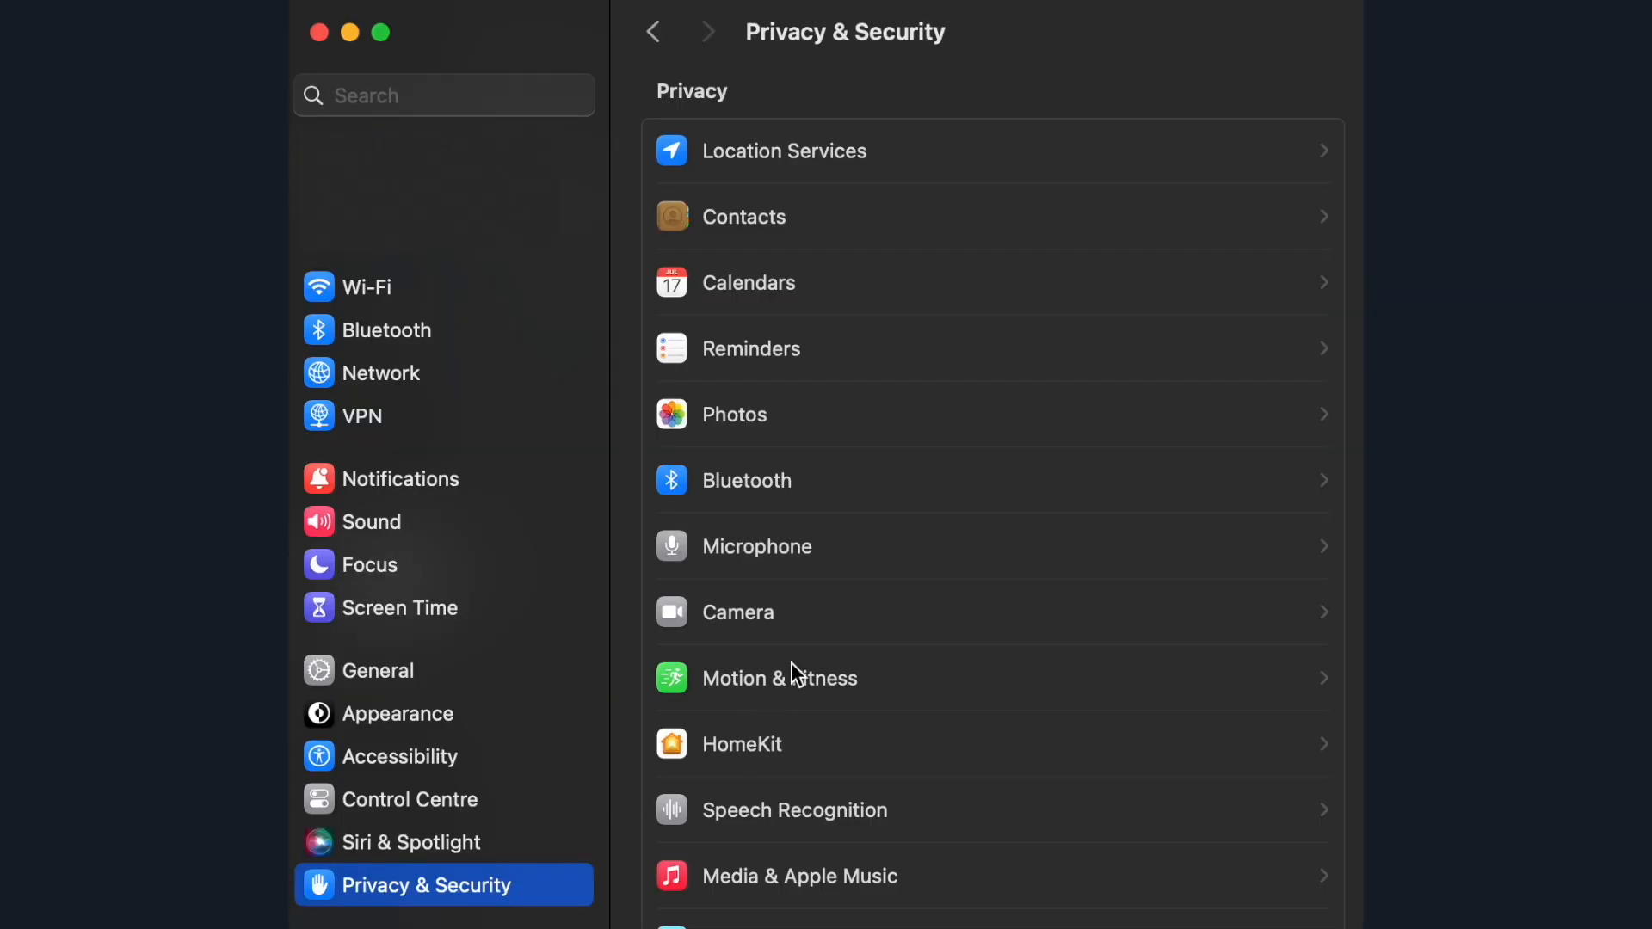
- Allow the blocked Gas Mask app via Open Anyway and confirm the launch warning
{"action": "scroll", "scroll_direction": "down", "scroll_amount": 3}
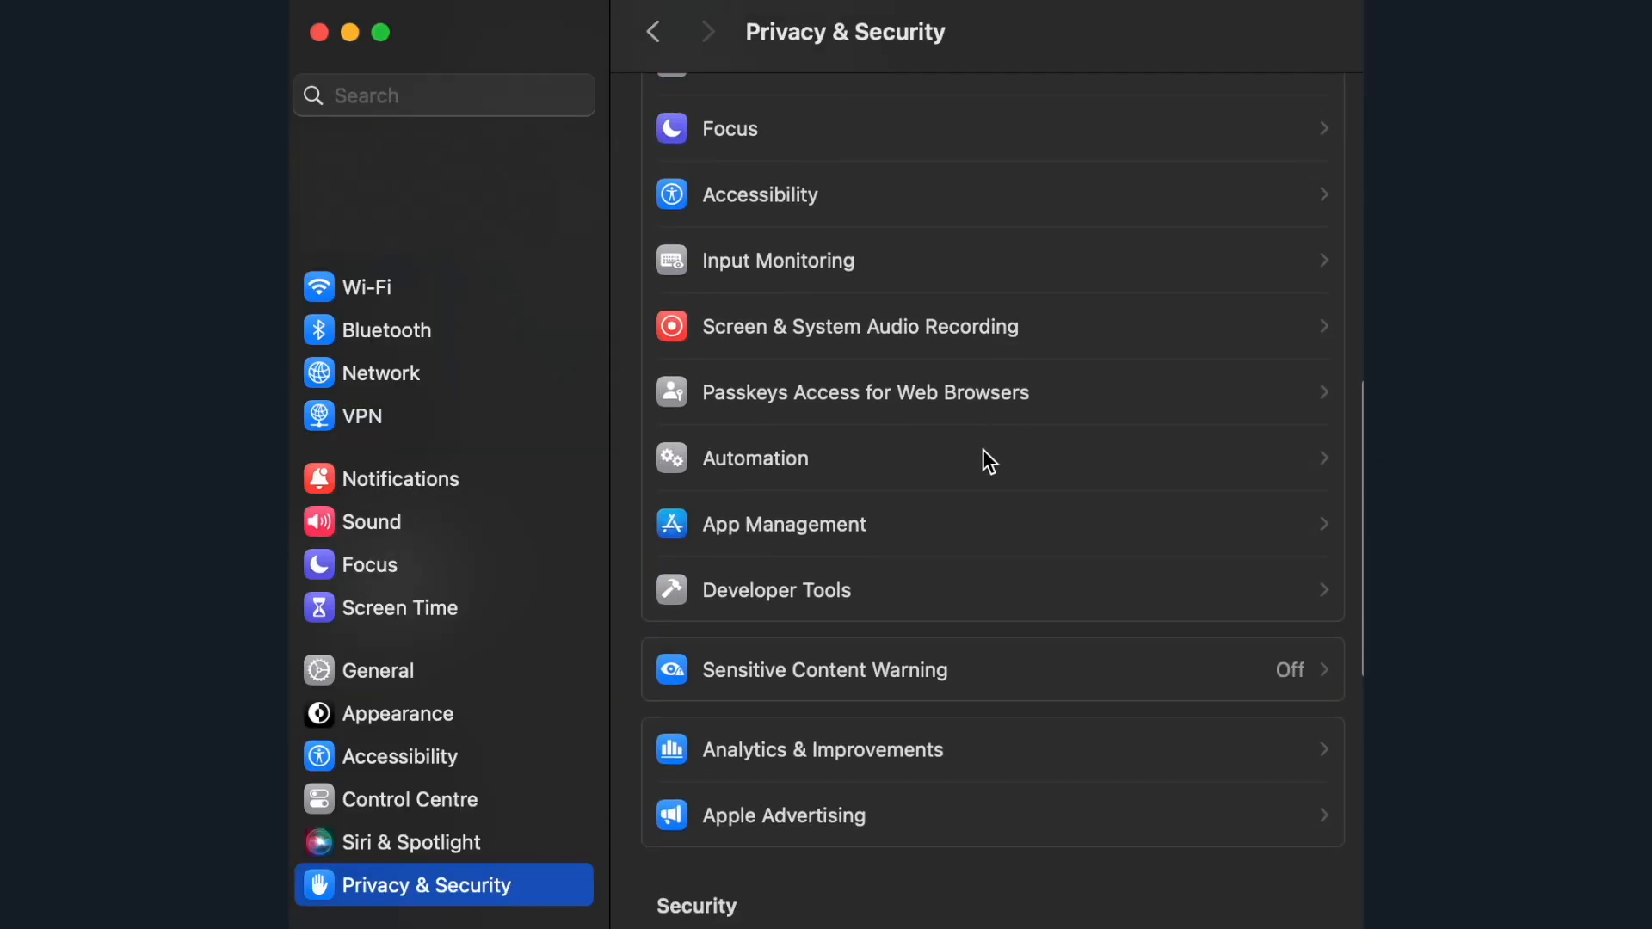
{"action": "scroll", "scroll_direction": "down", "scroll_amount": 3}
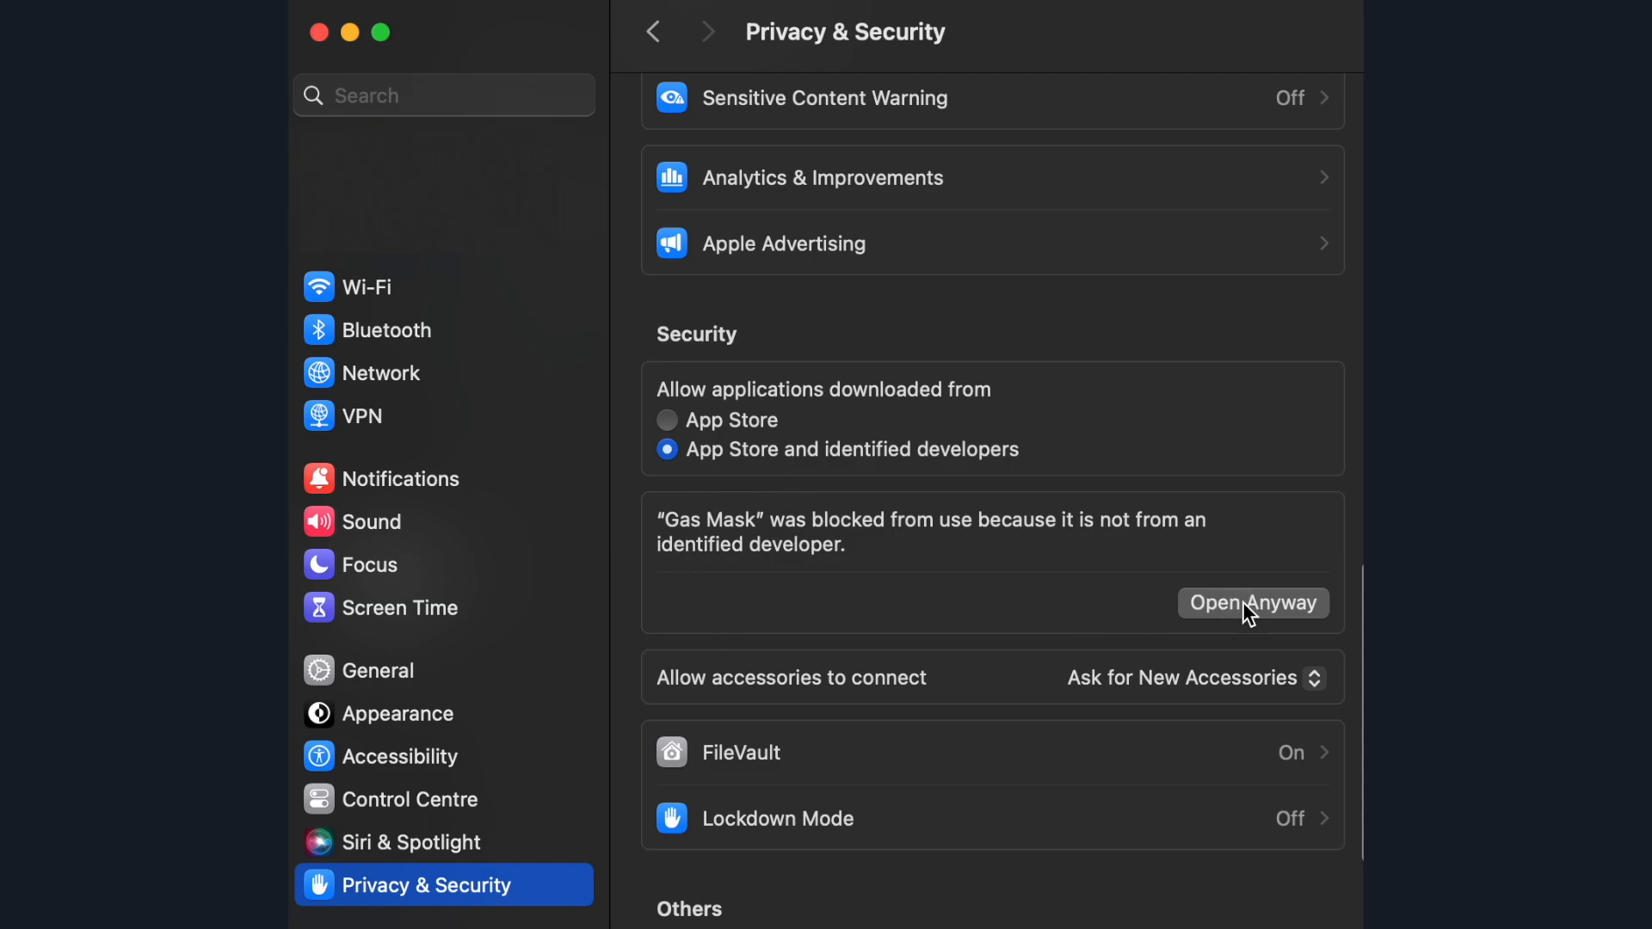
{"action": "left_click", "coordinate": [1253, 602]}
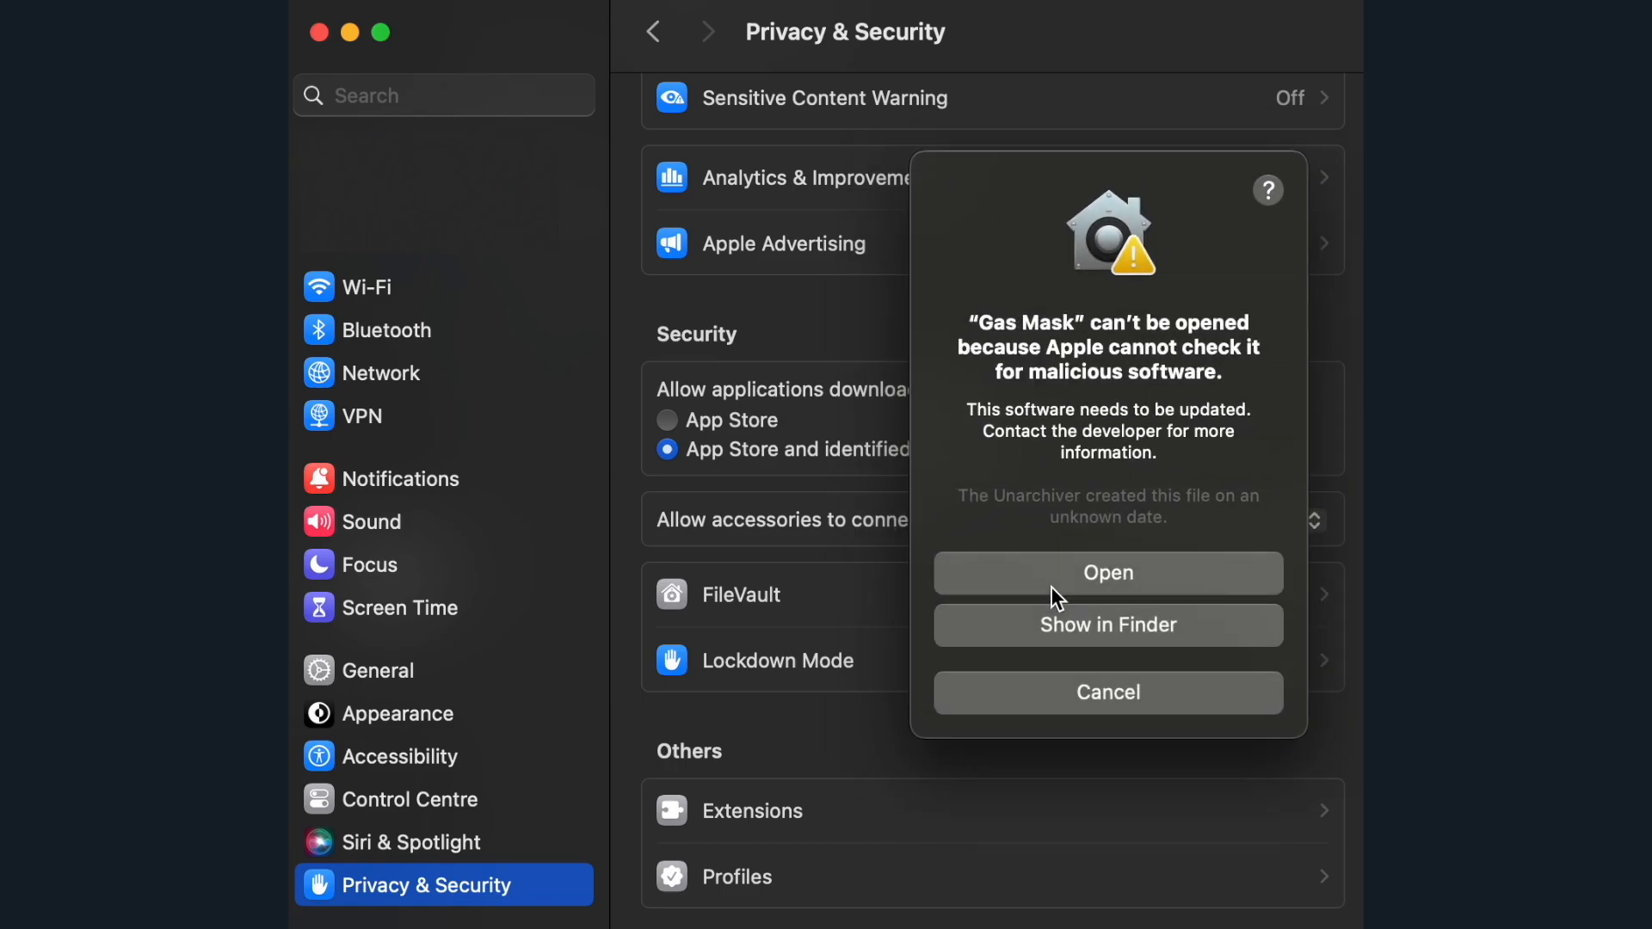
{"action": "left_click", "coordinate": [1108, 692]}
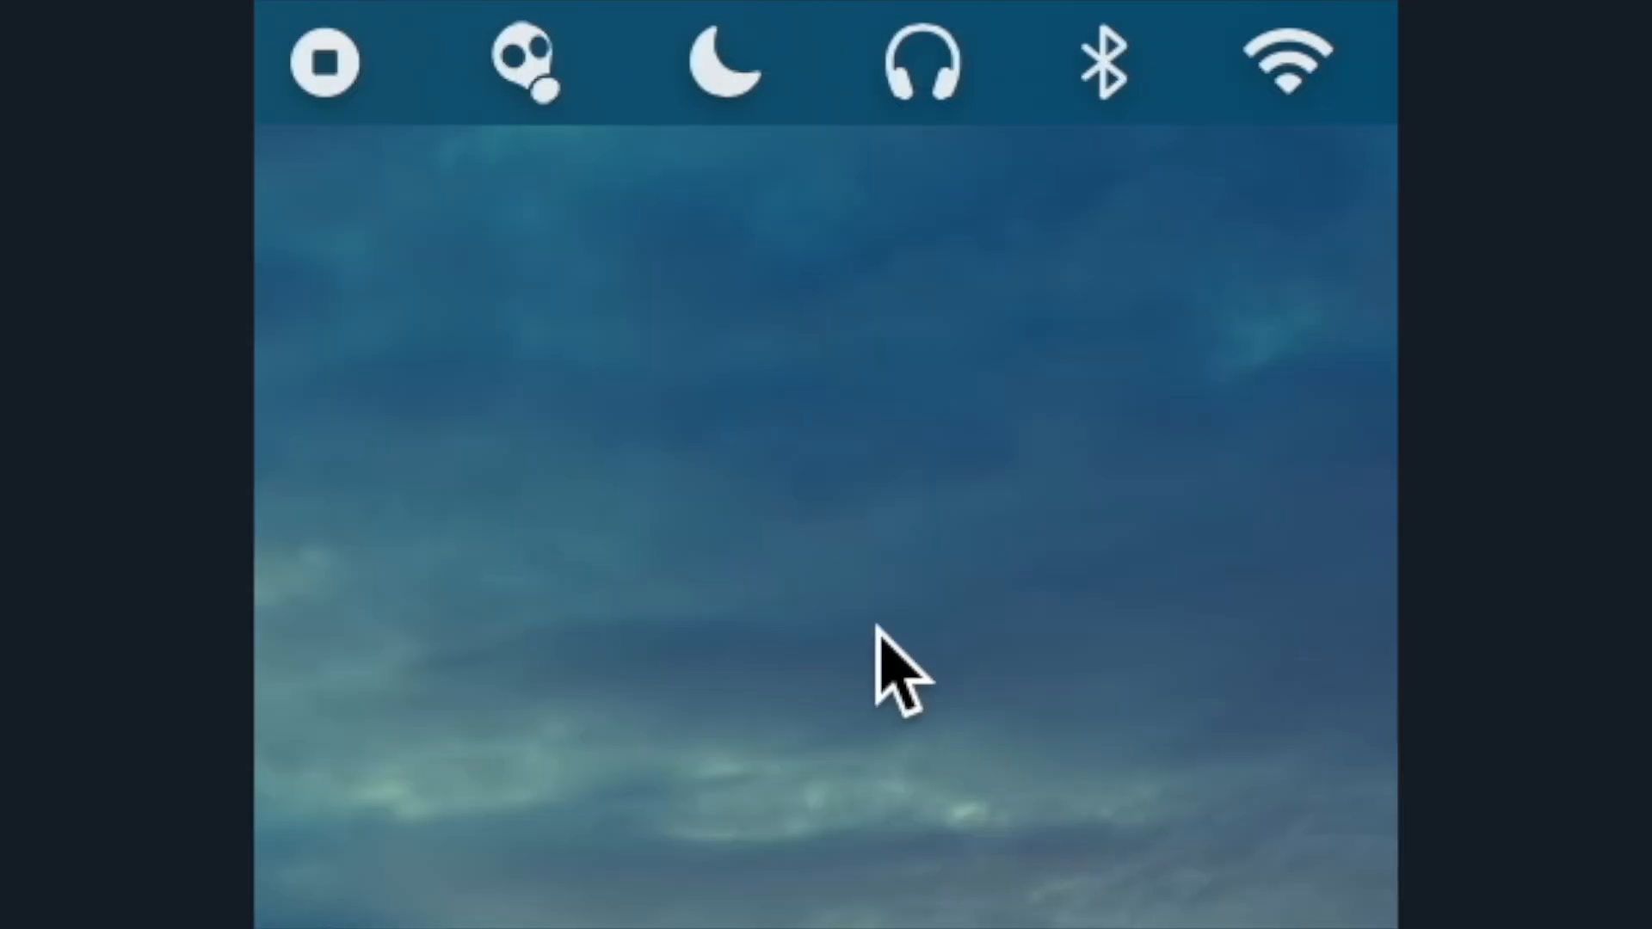
- Create a new local hosts file named Adobe in the editor and begin editing it
{"action": "left_click", "coordinate": [525, 61]}
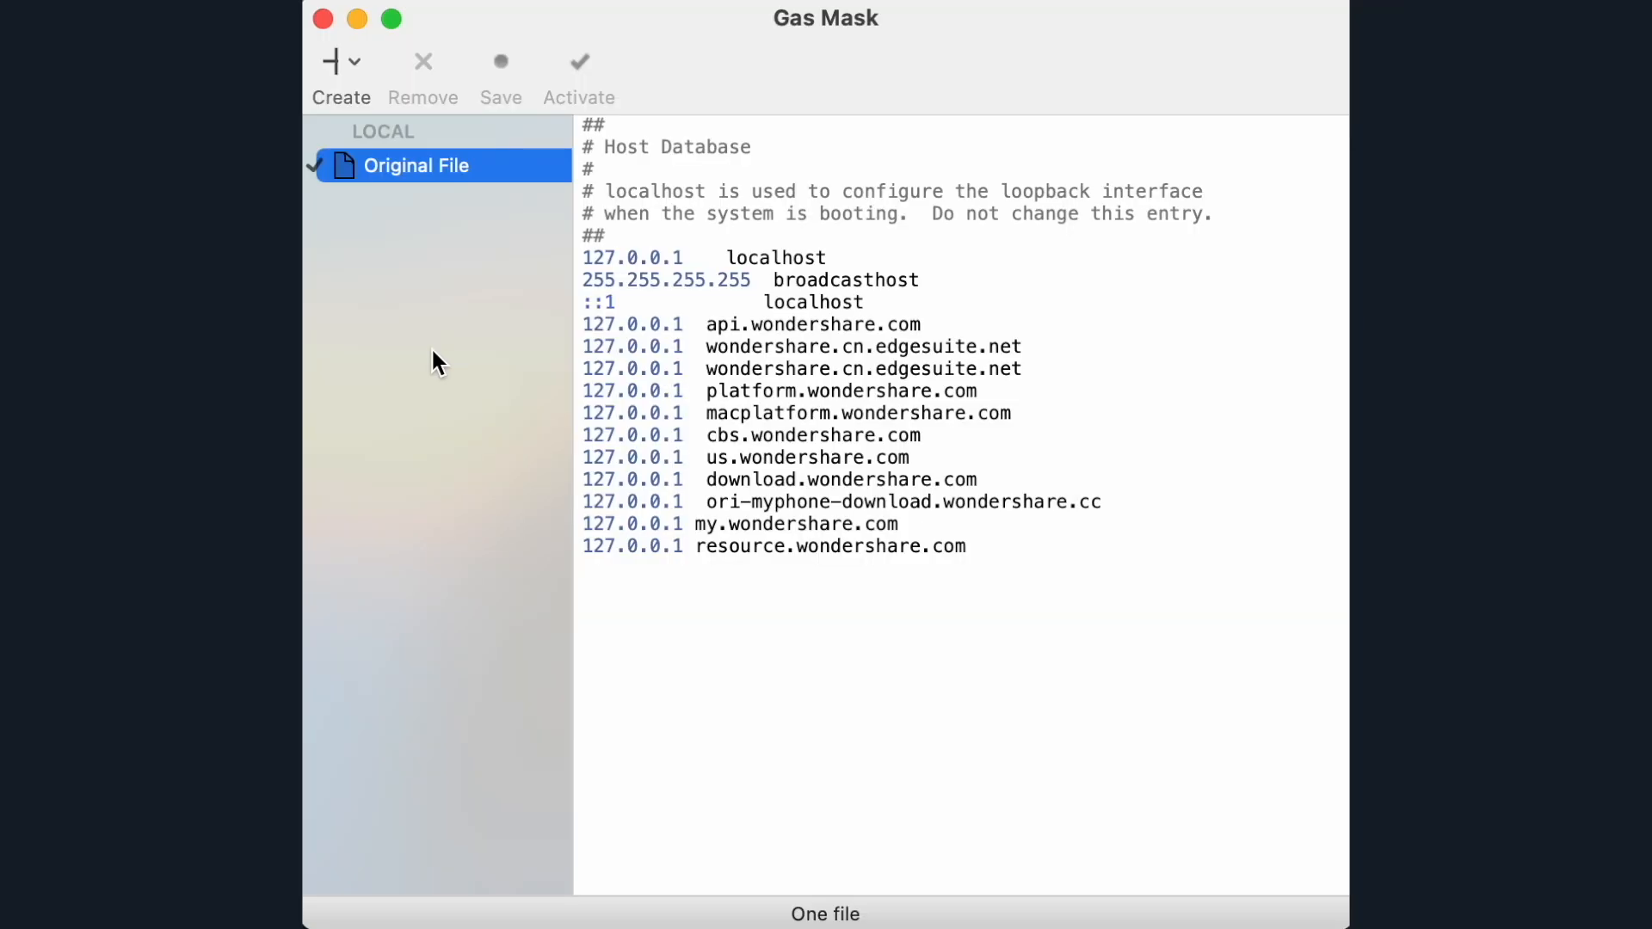
{"action": "mouse_move", "coordinate": [381, 59]}
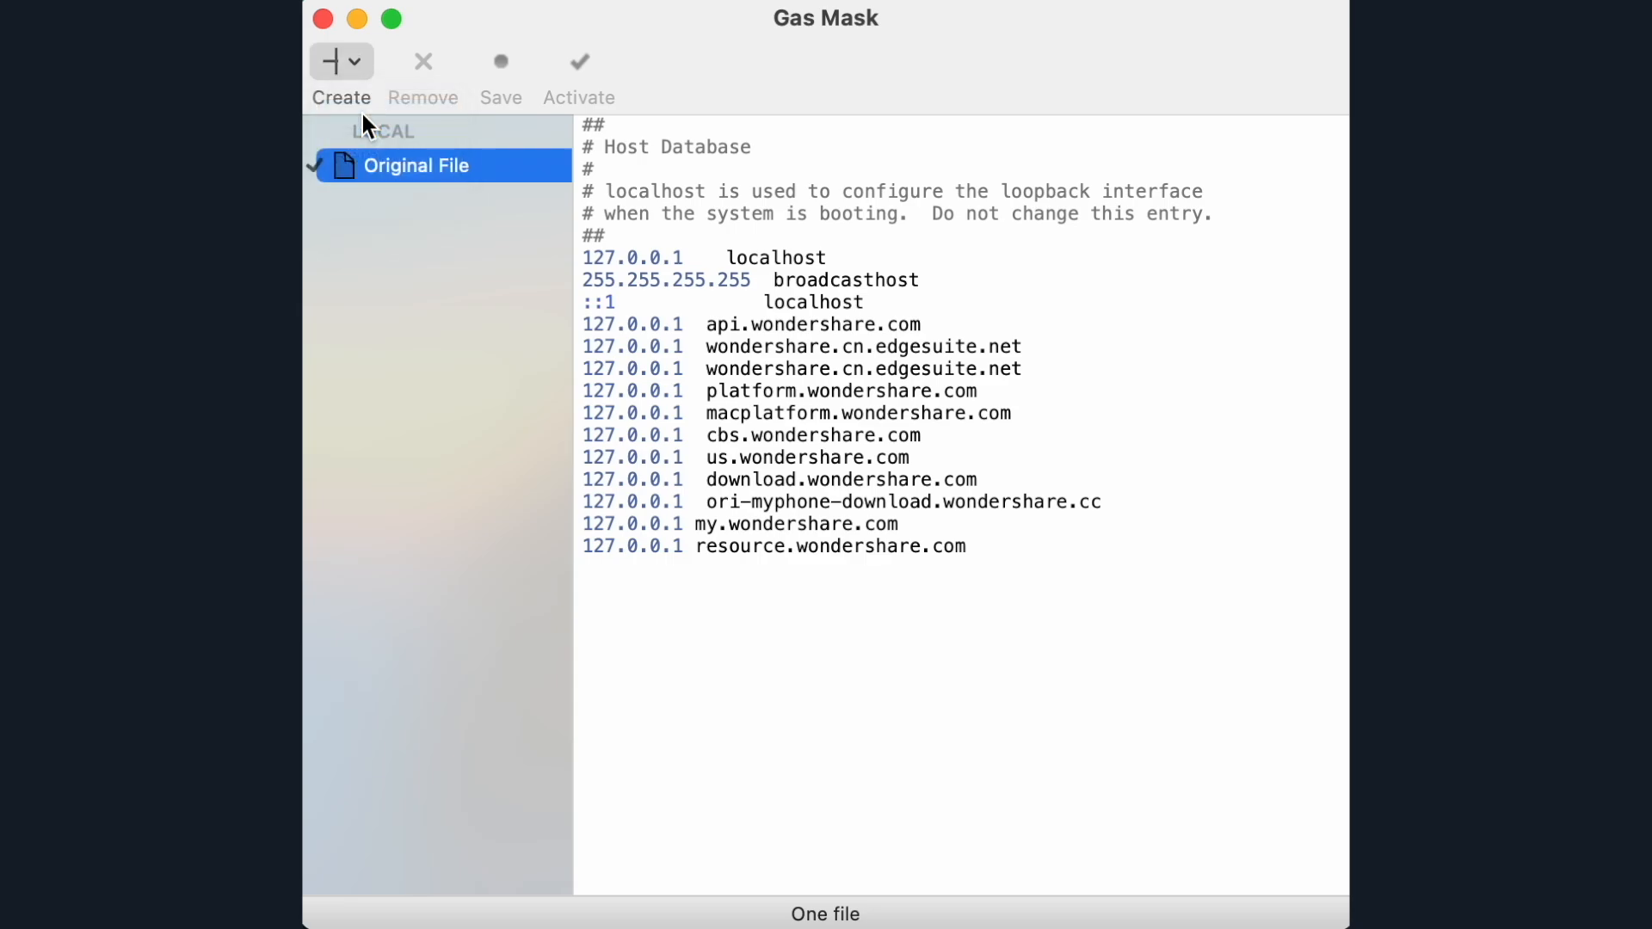
{"action": "left_click", "coordinate": [334, 62]}
{"action": "type", "text": "Adobe"}
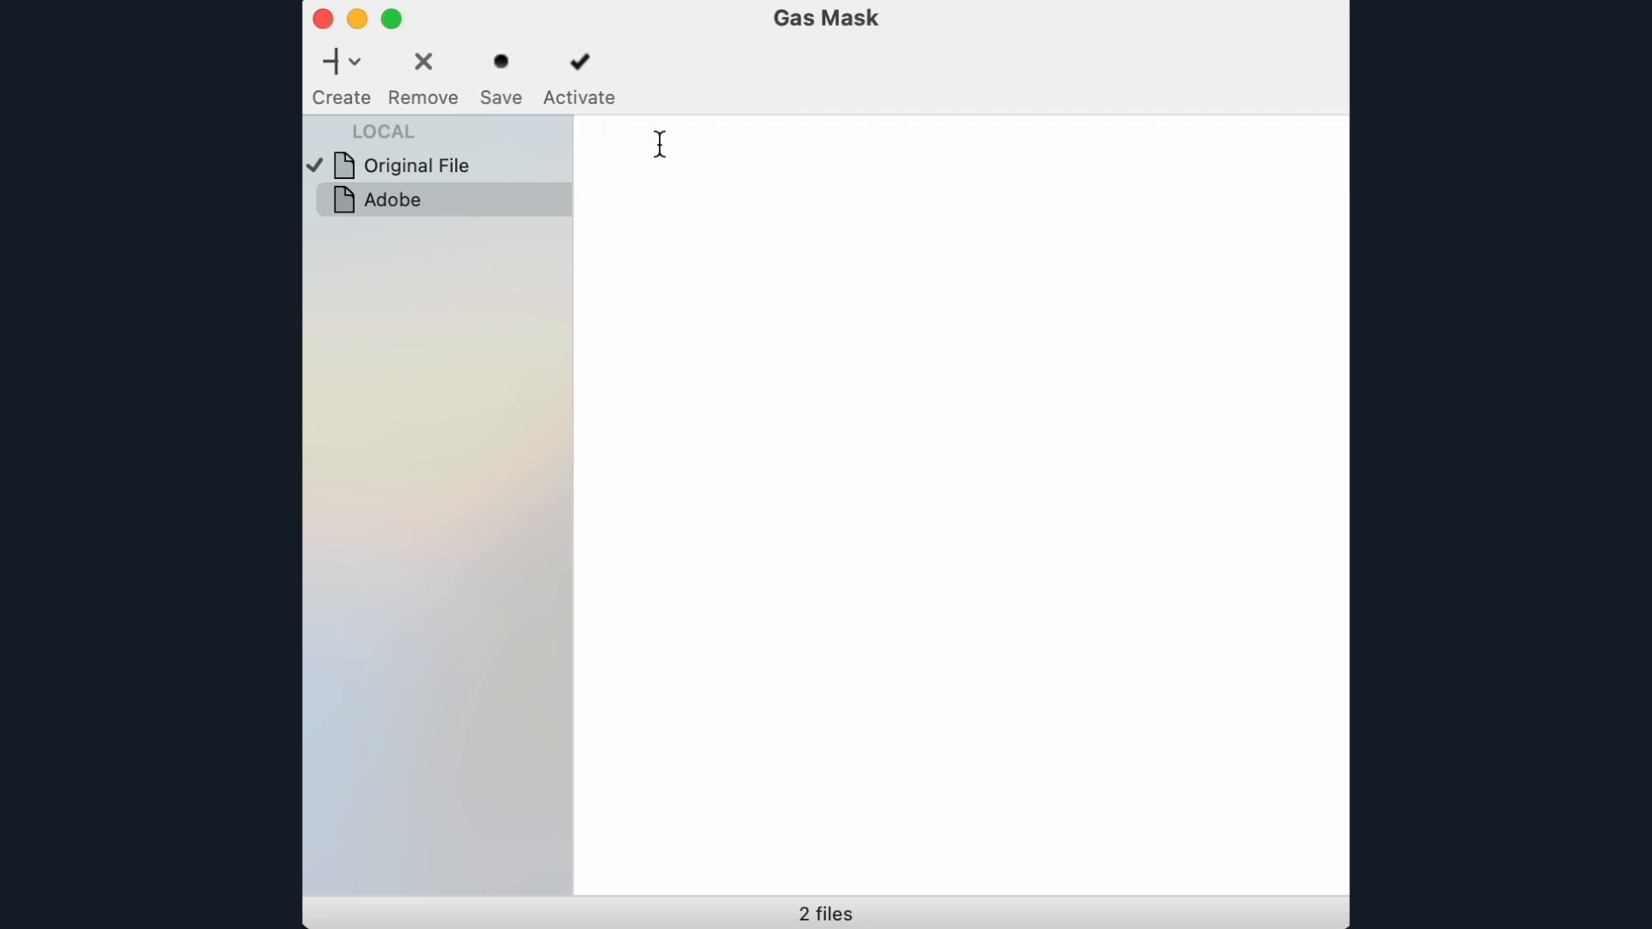
{"action": "left_click", "coordinate": [393, 199]}
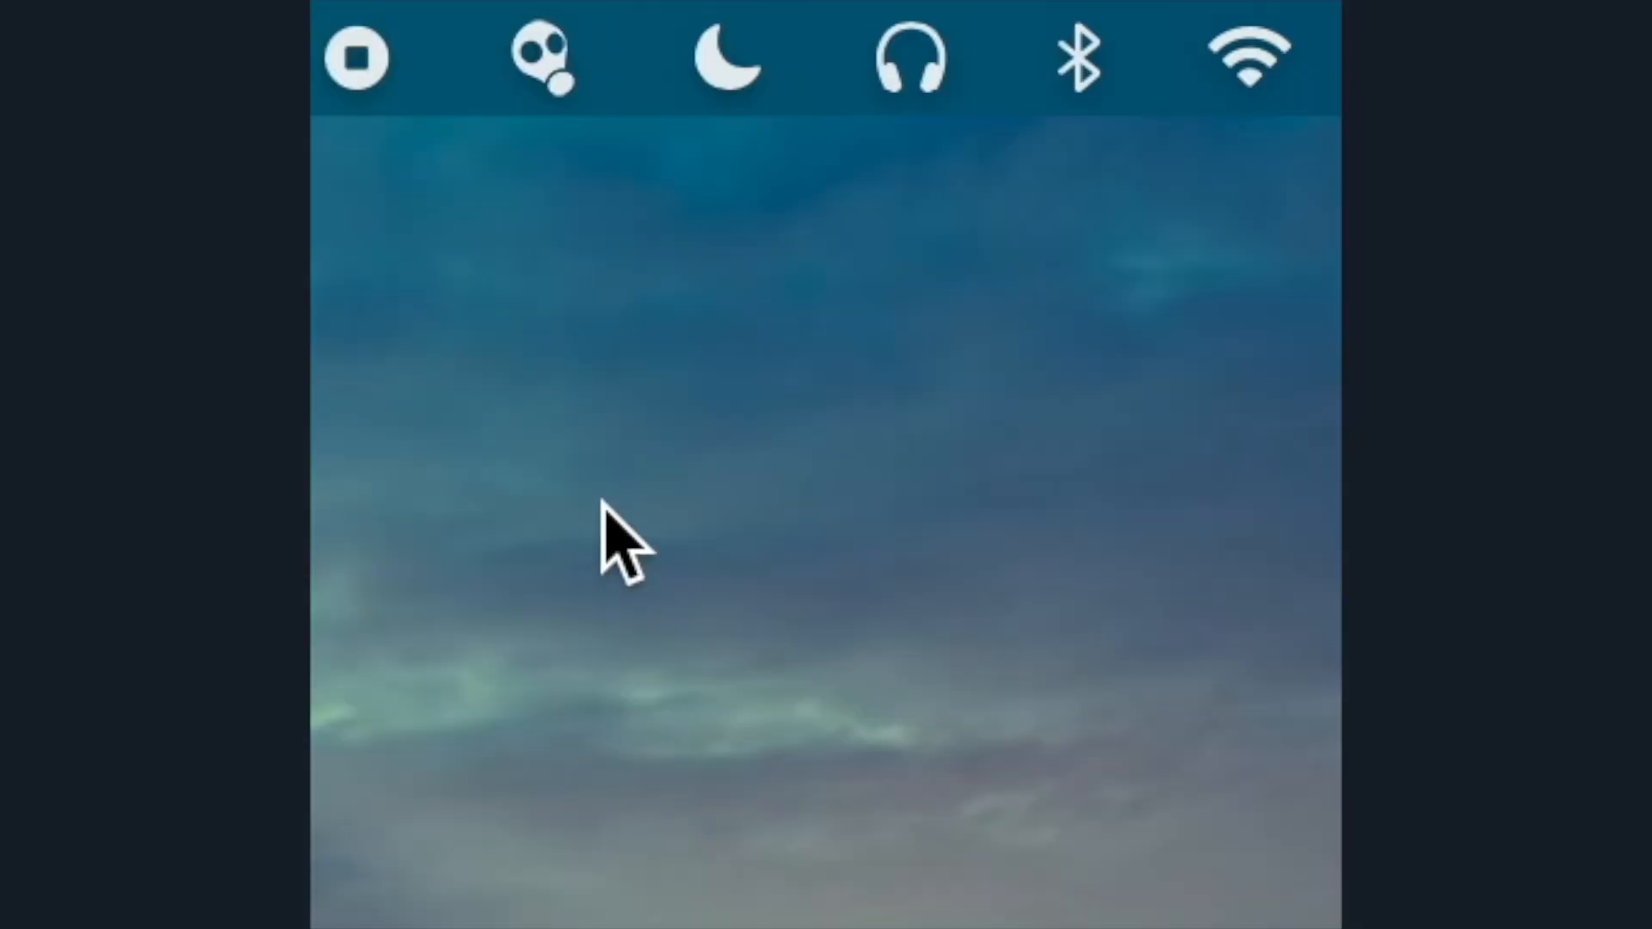
- Check that Adobe is the active hosts file in the menu bar list, then quit Gas Mask
{"action": "left_click", "coordinate": [544, 58]}
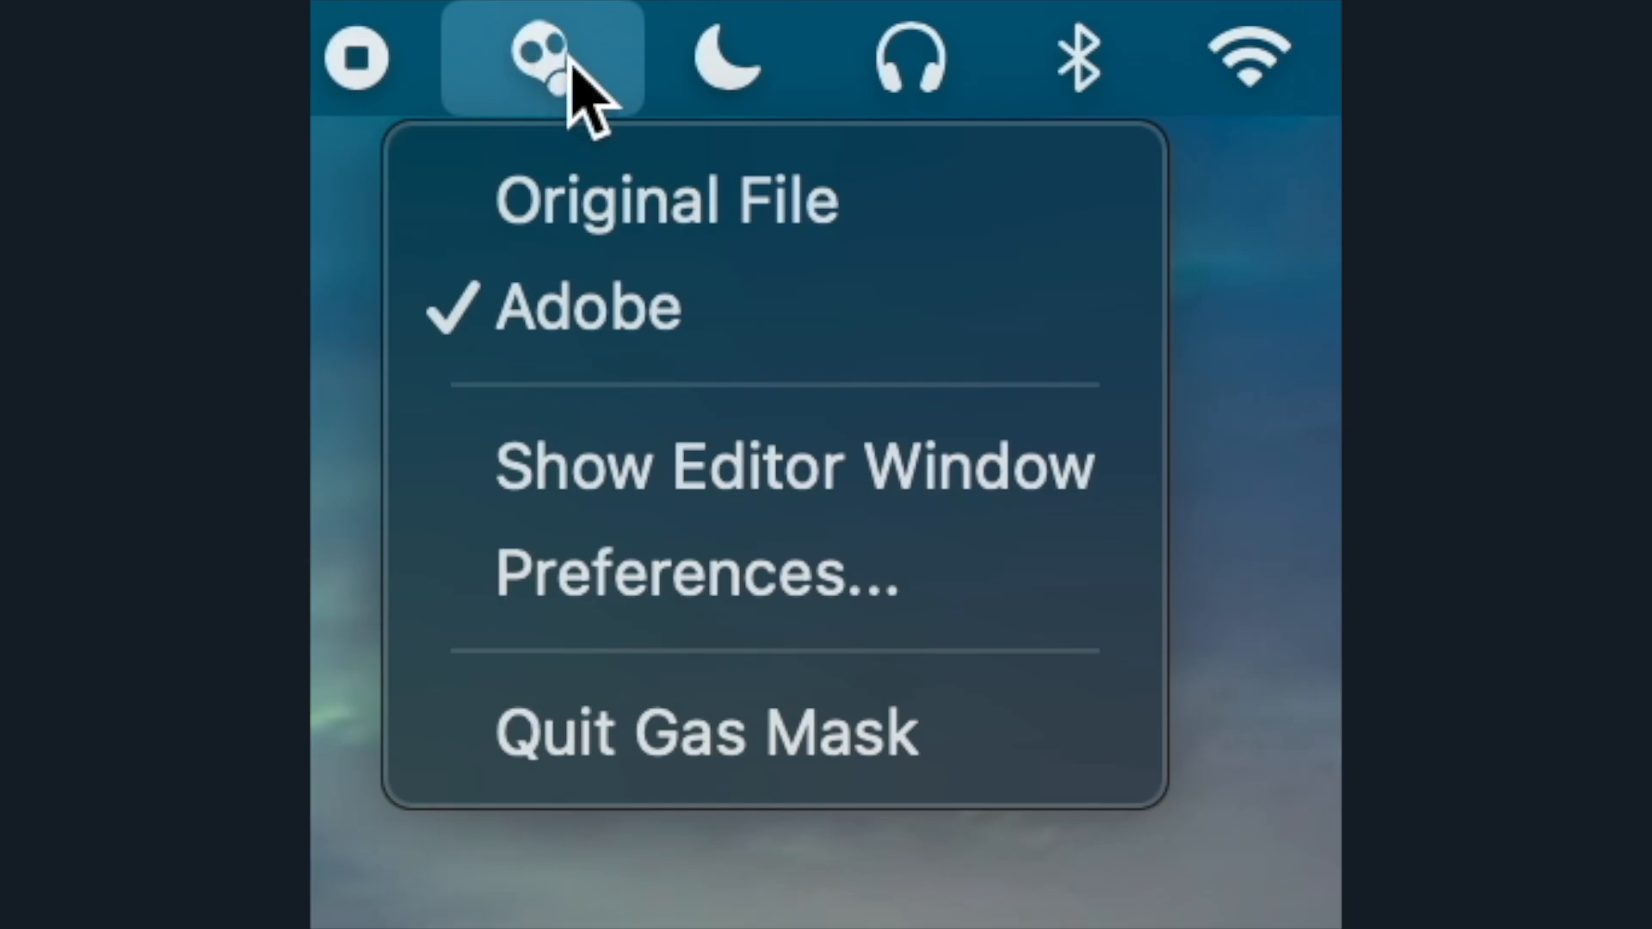
{"action": "mouse_move", "coordinate": [702, 755]}
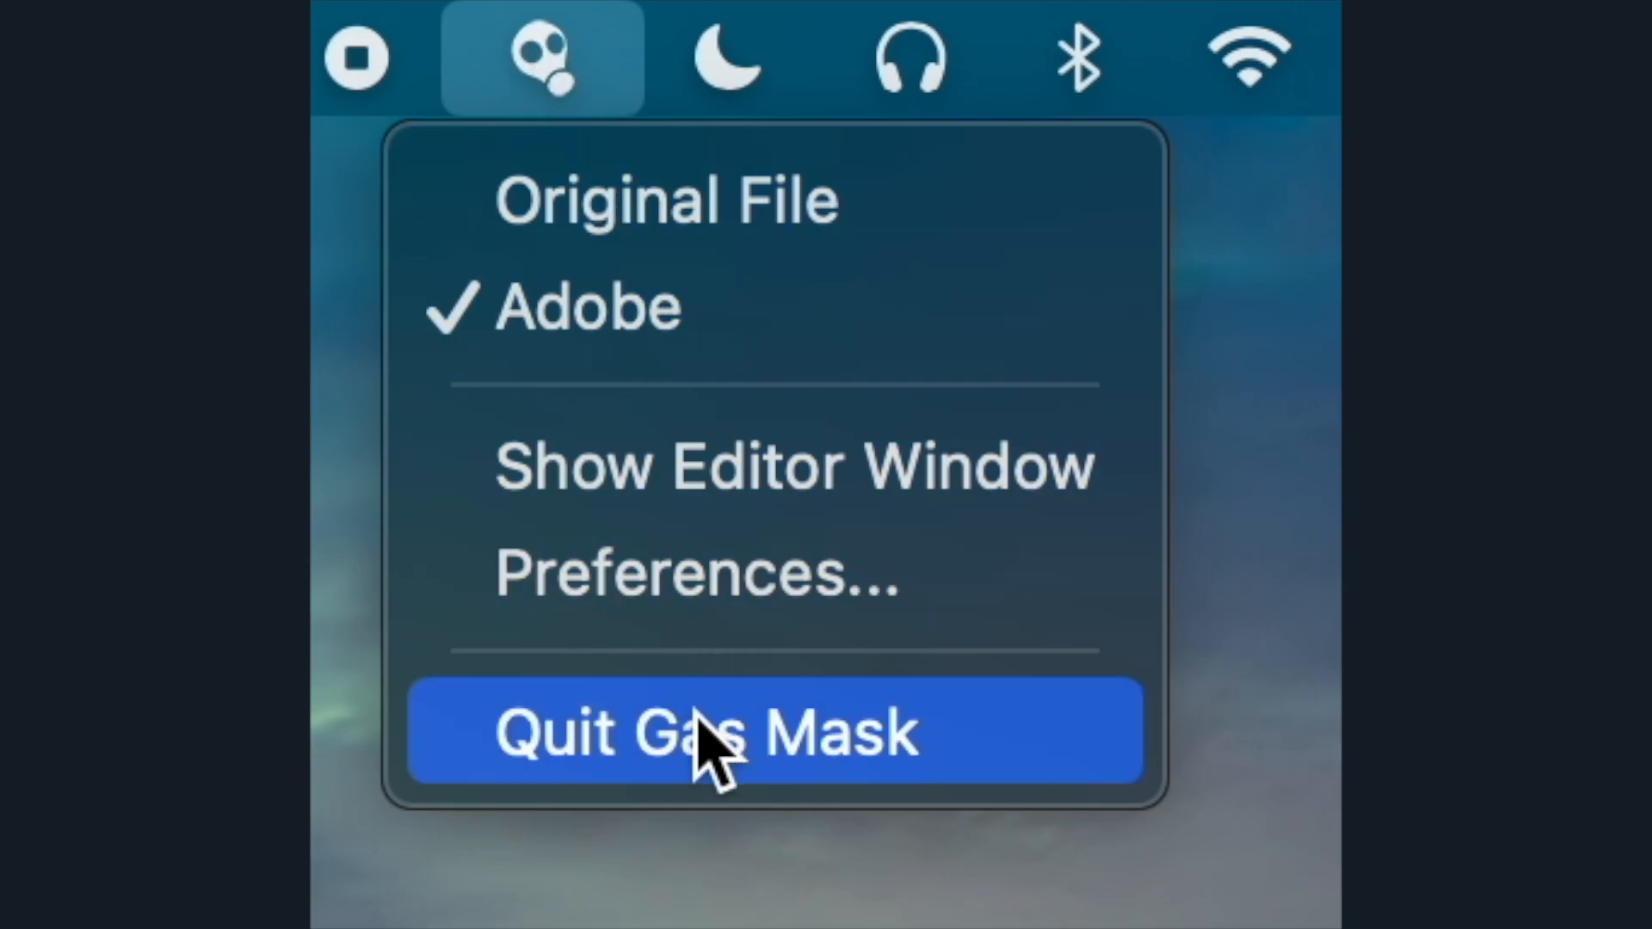
{"action": "left_click", "coordinate": [712, 739]}
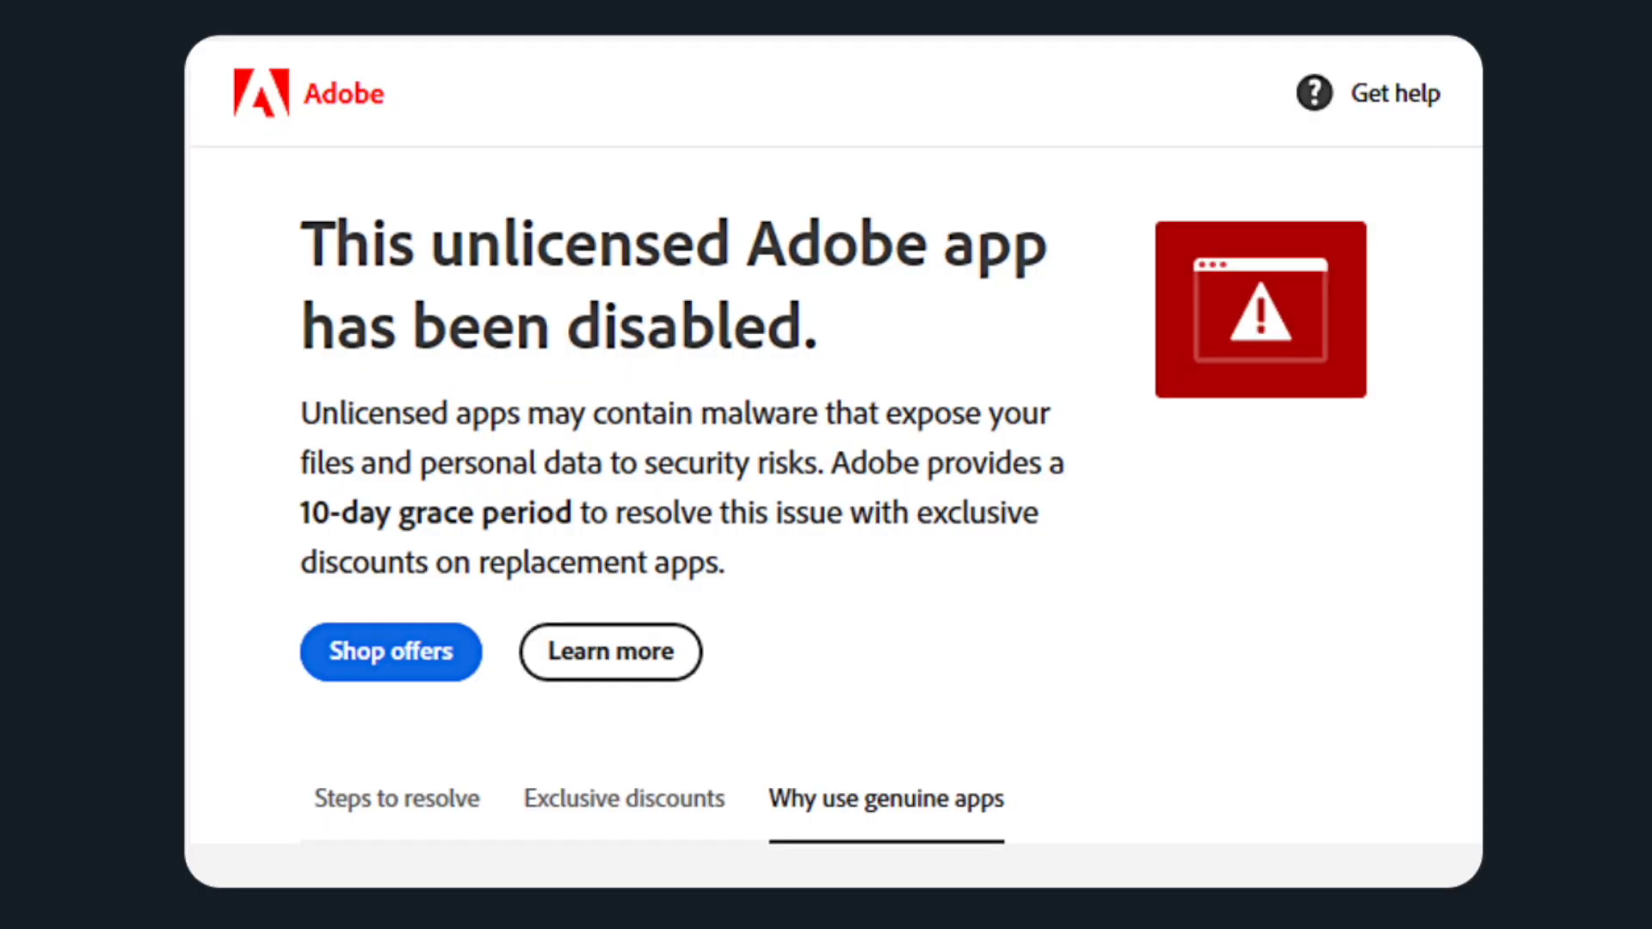